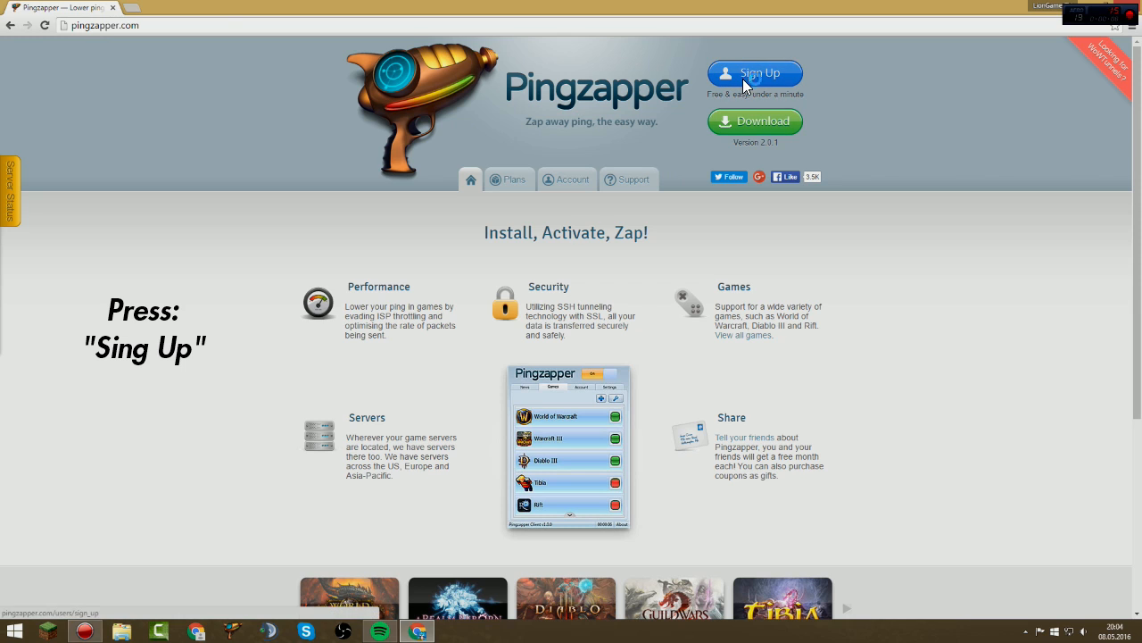
pyautogui.click(755, 73)
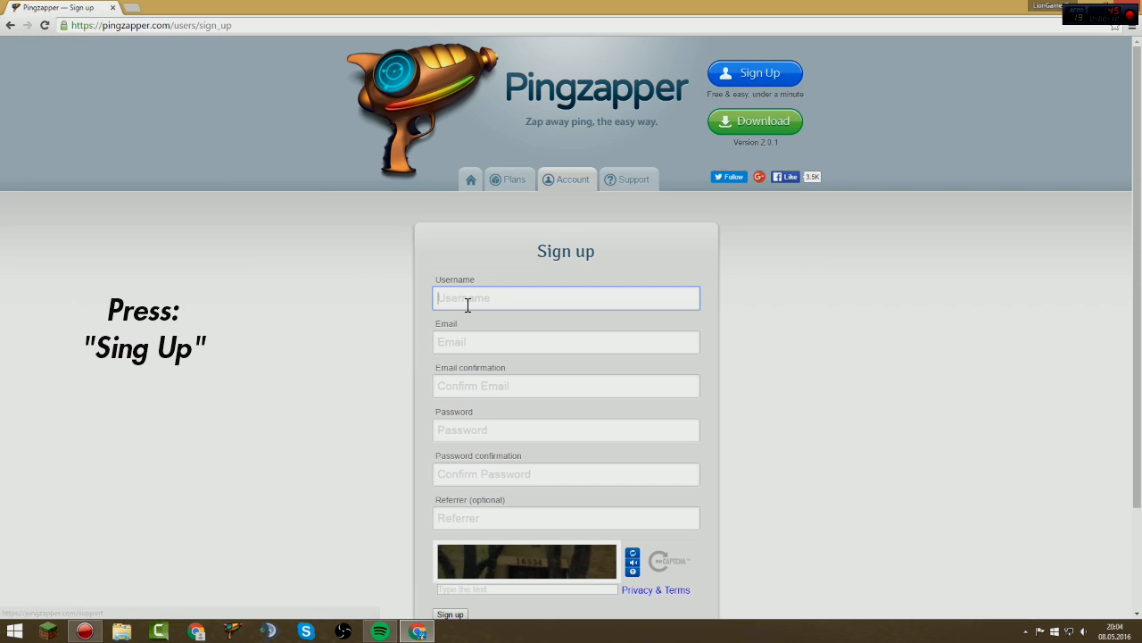
pyautogui.write('beispiel')
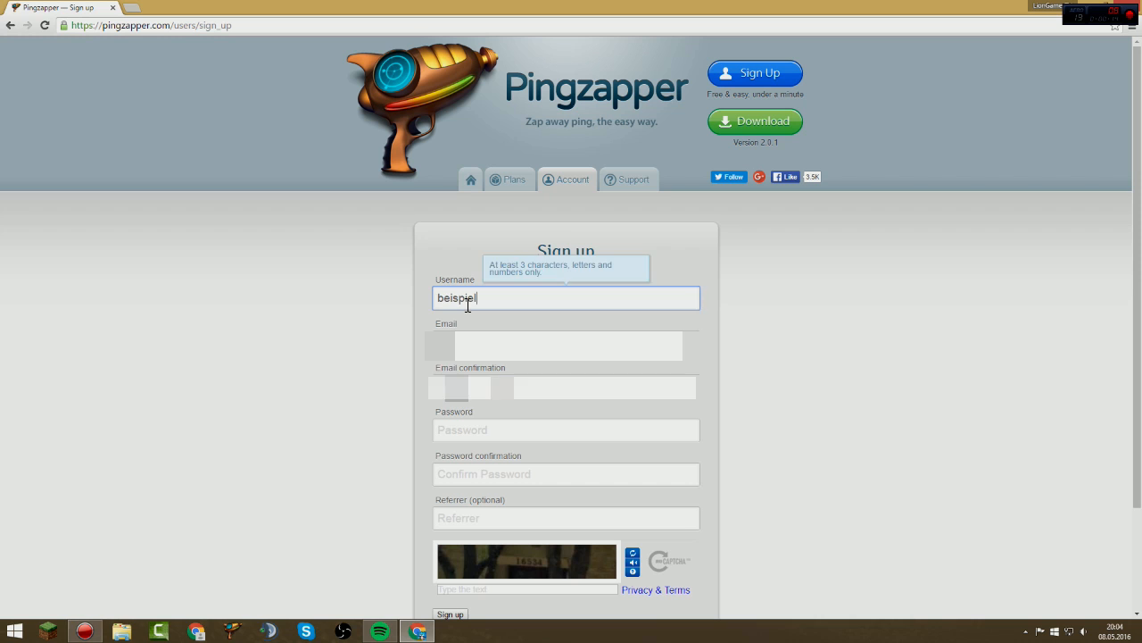
pyautogui.click(566, 429)
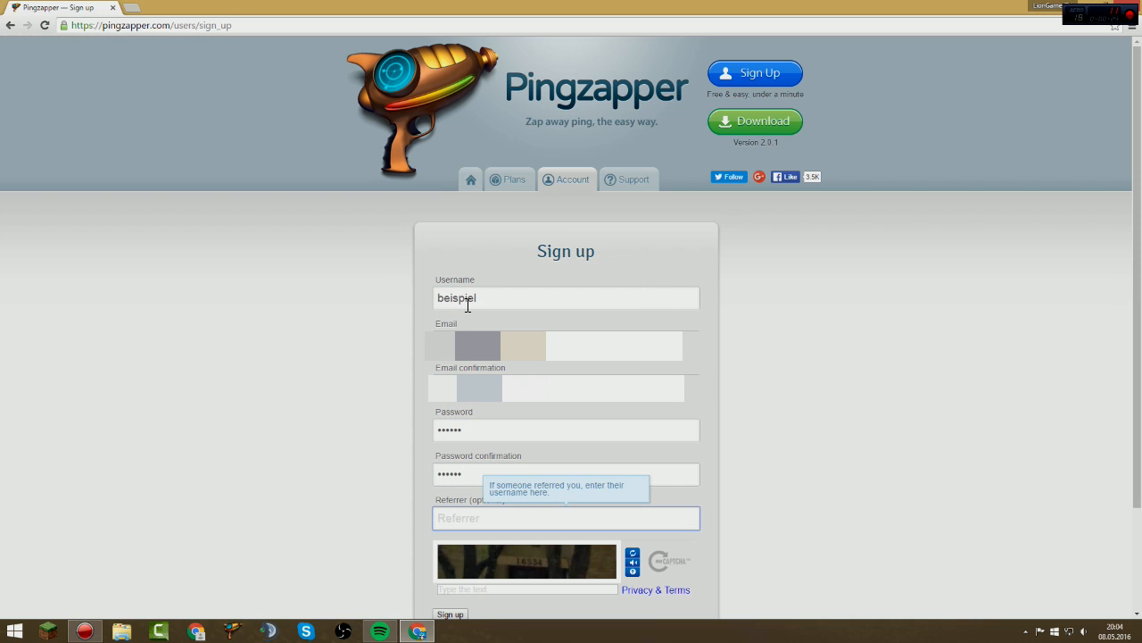
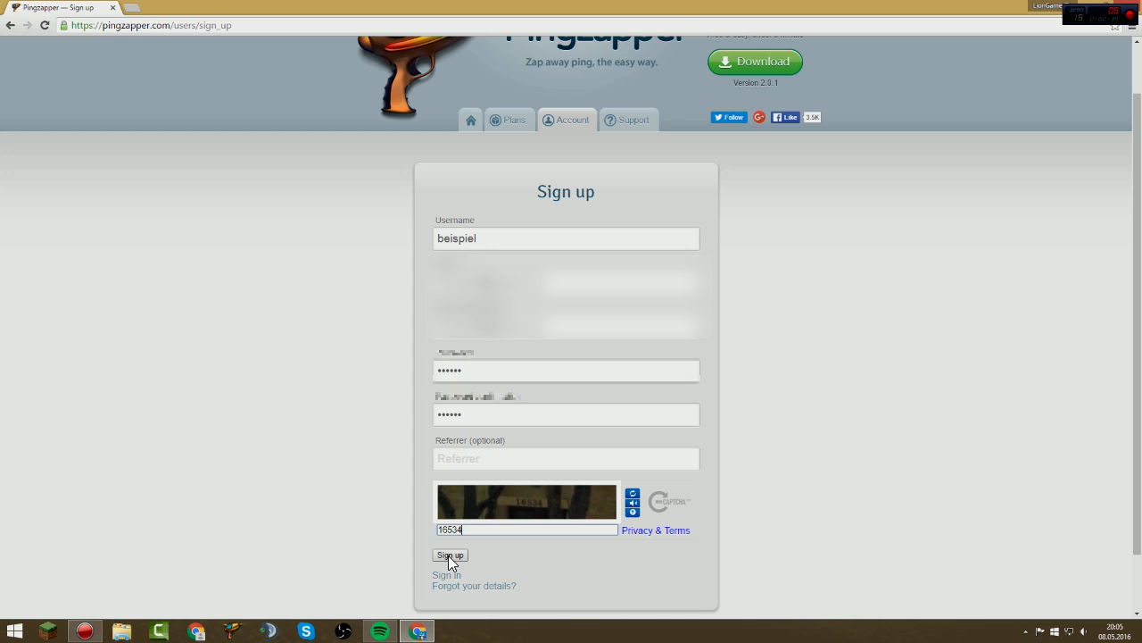
# Submit the registration and cancel the downloading setup file.
pyautogui.click(450, 554)
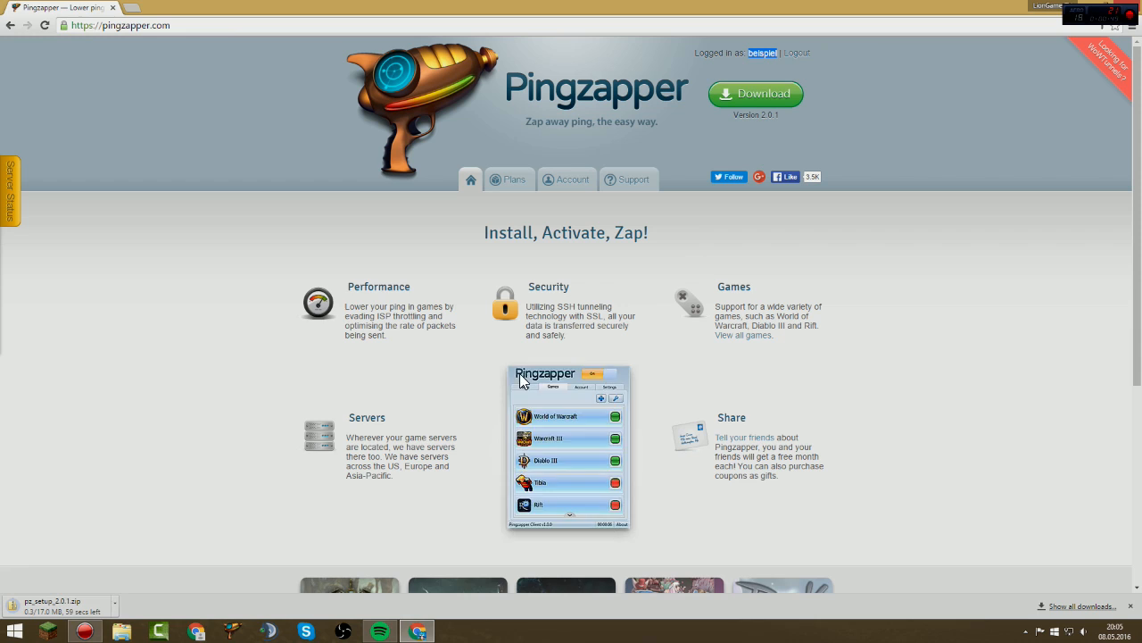
pyautogui.click(119, 605)
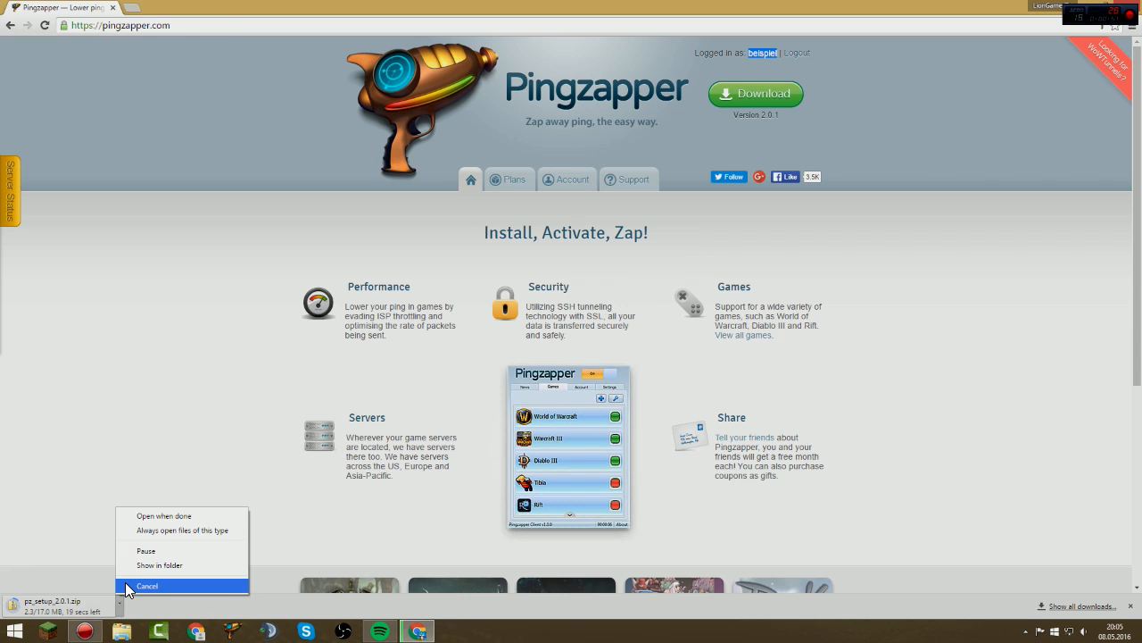
pyautogui.click(146, 586)
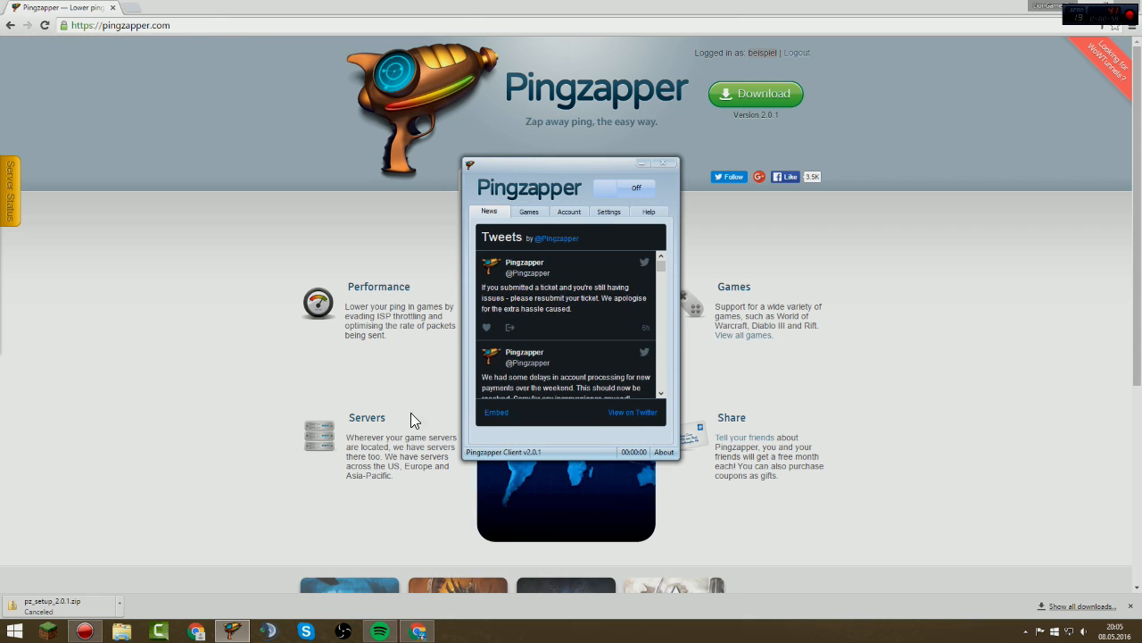
# Add a new game profile using the desktop Minecraft program and continue to tunnel selection.
pyautogui.click(529, 212)
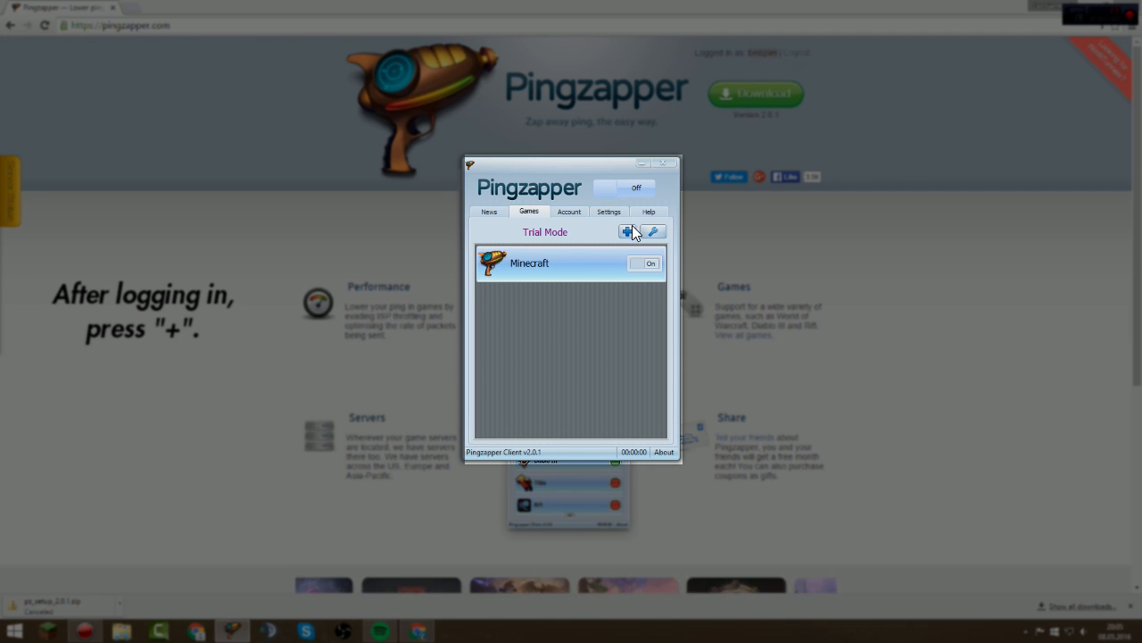
pyautogui.click(626, 232)
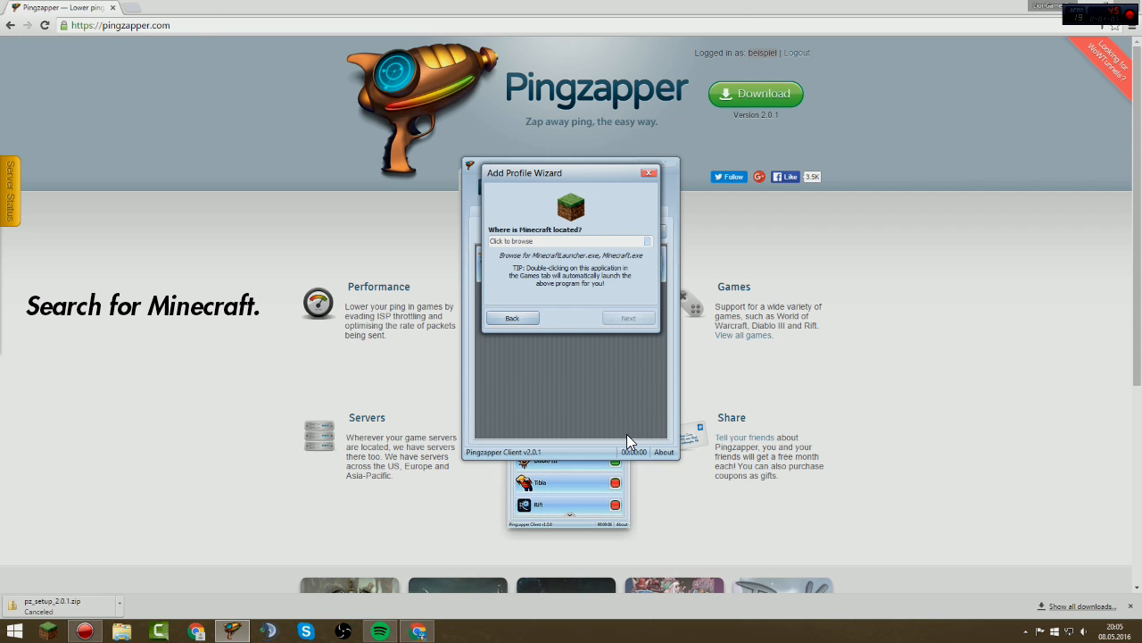
pyautogui.click(568, 241)
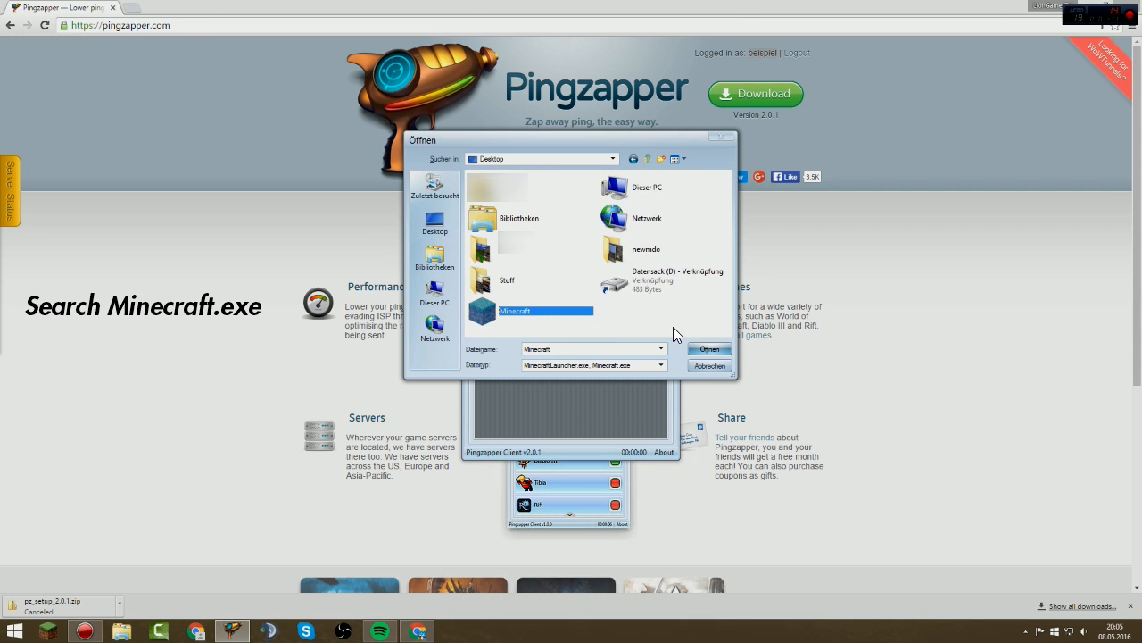
pyautogui.click(709, 349)
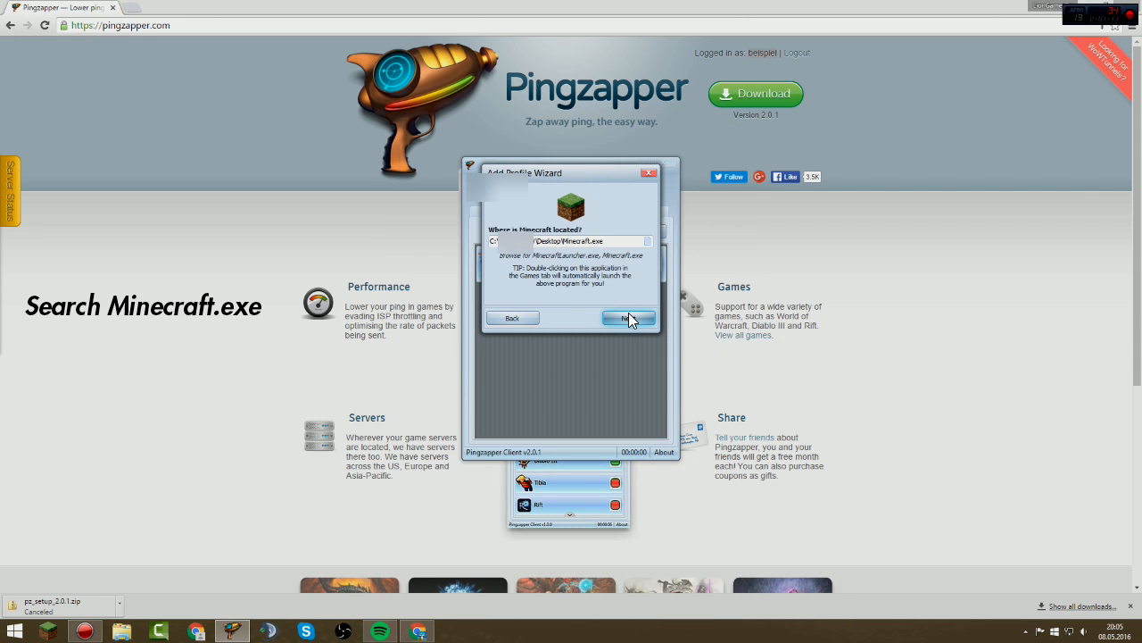
pyautogui.click(630, 318)
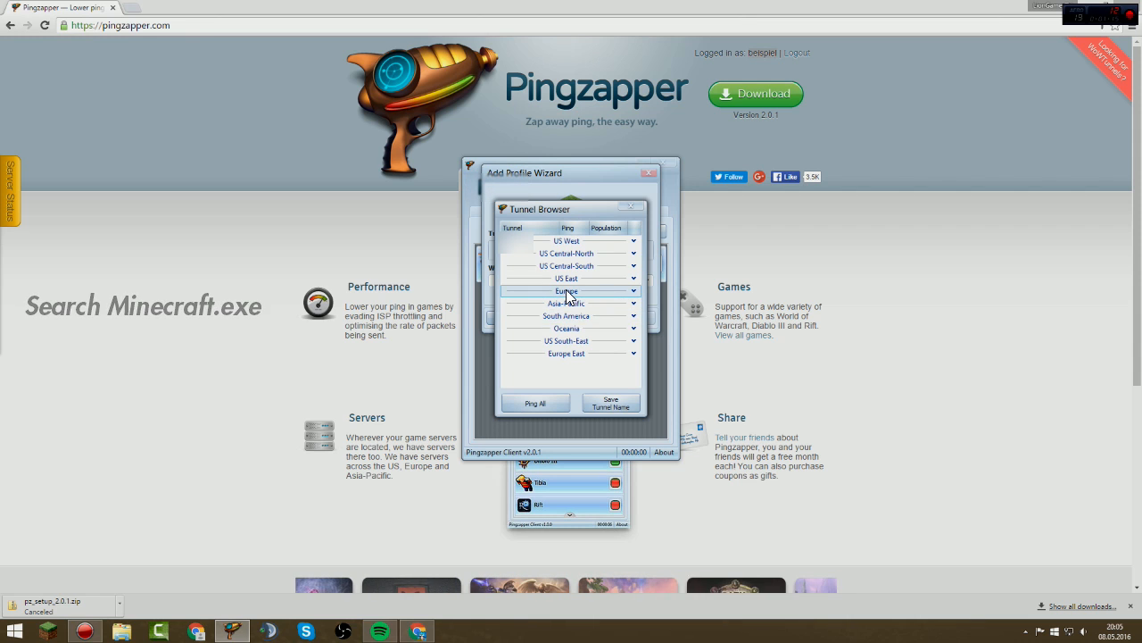
# Expand the Europe tunnels and select Netherlands 2.
pyautogui.click(568, 290)
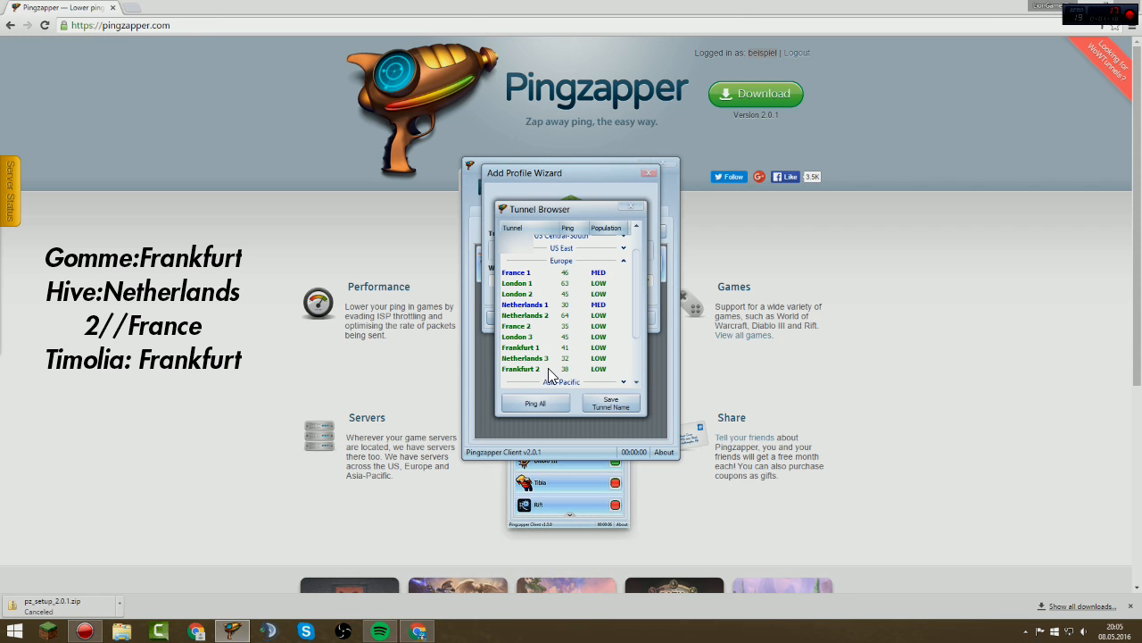
pyautogui.click(524, 315)
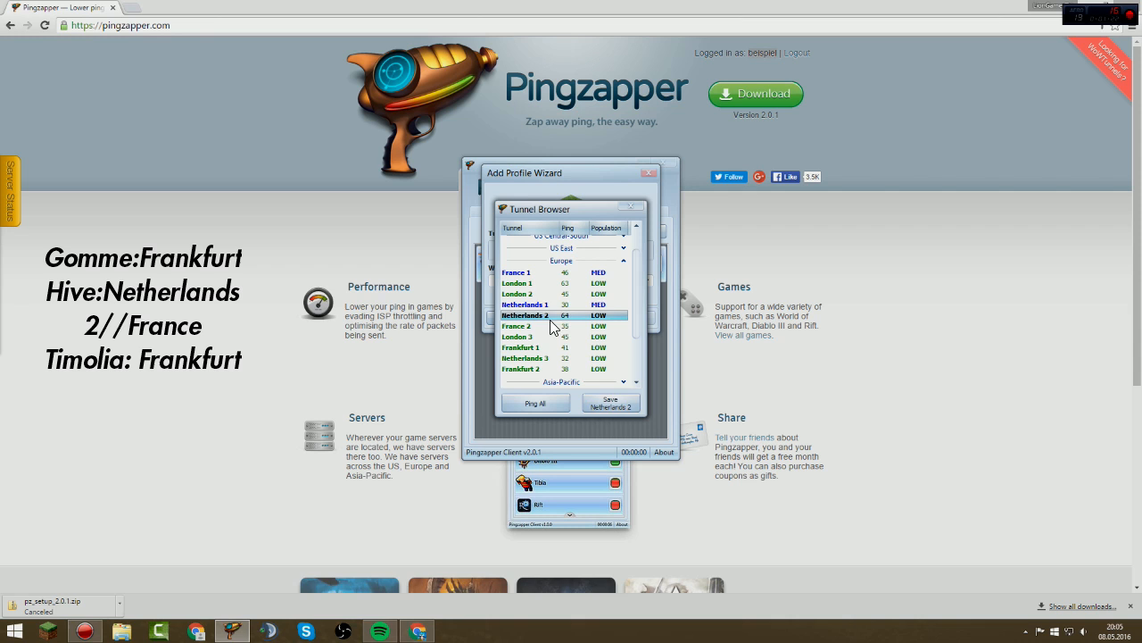